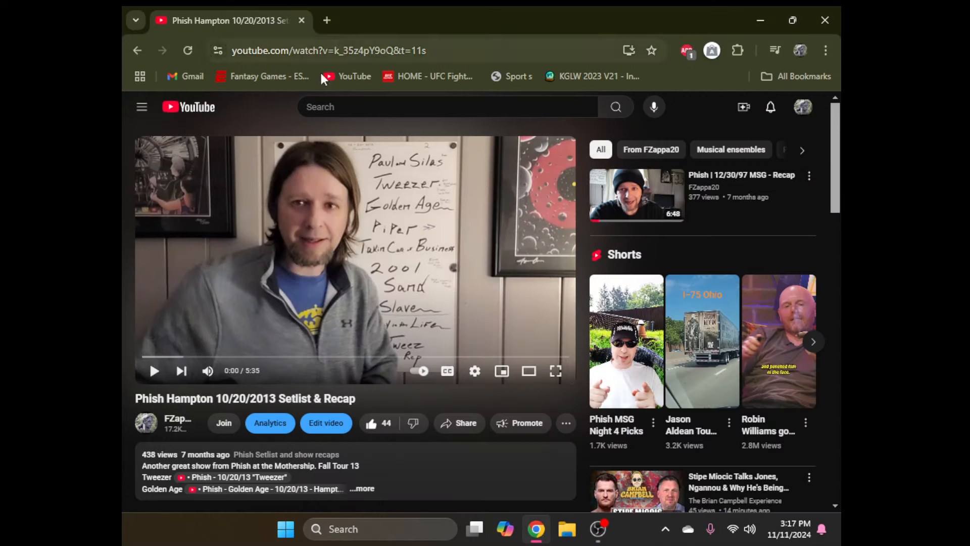
mouse_move(436, 249)
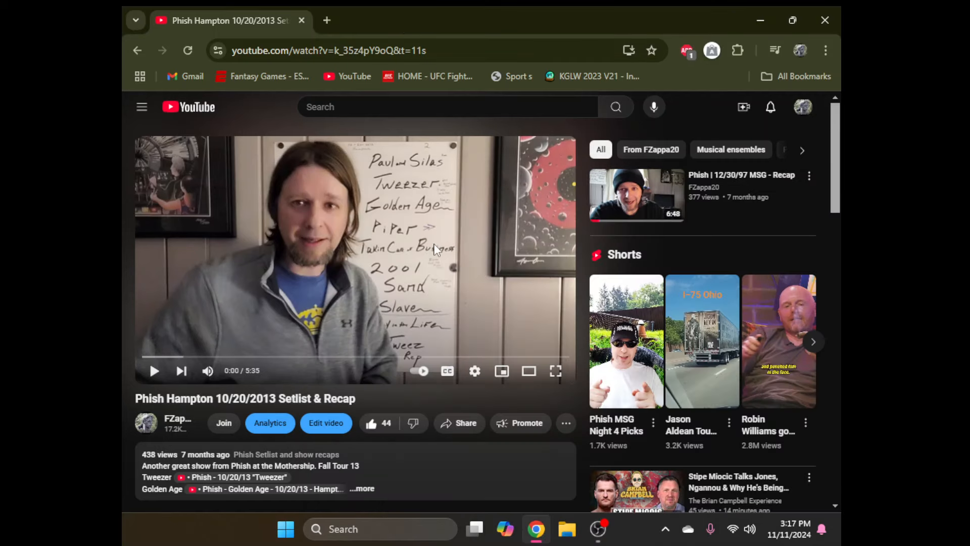
mouse_move(469, 277)
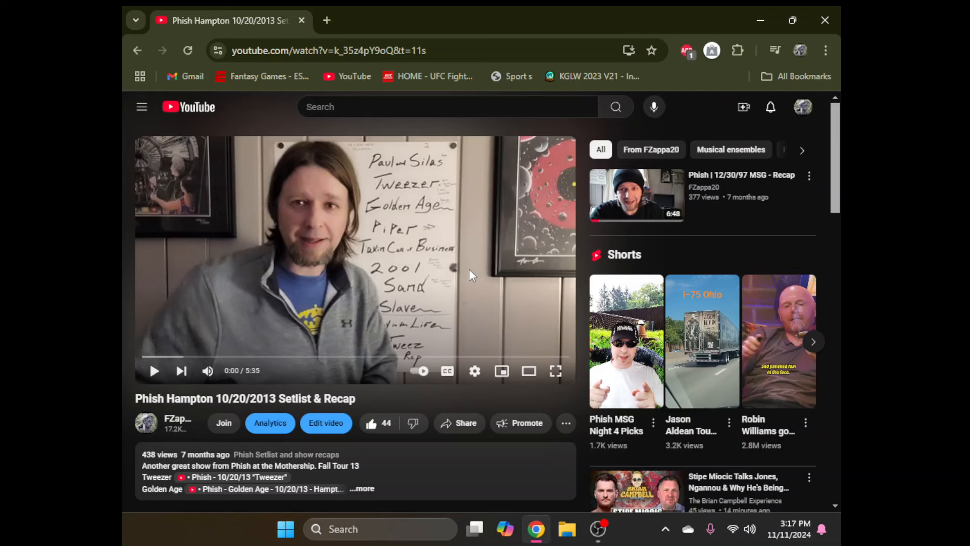
mouse_move(476, 243)
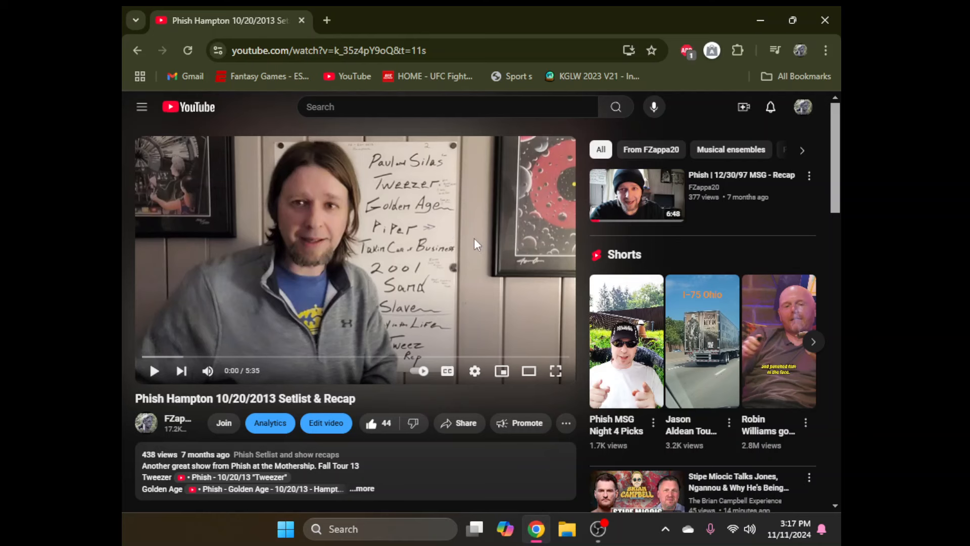
mouse_move(467, 225)
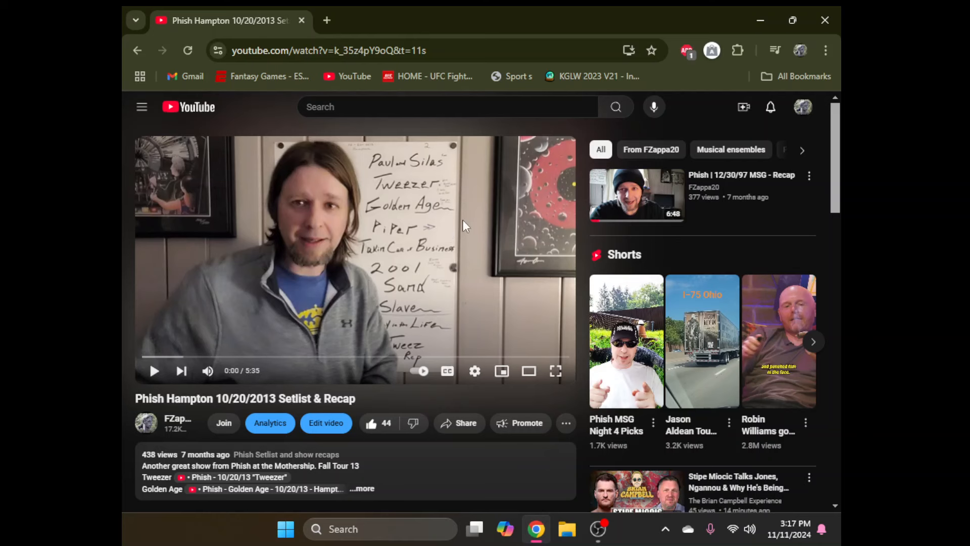
mouse_move(141, 228)
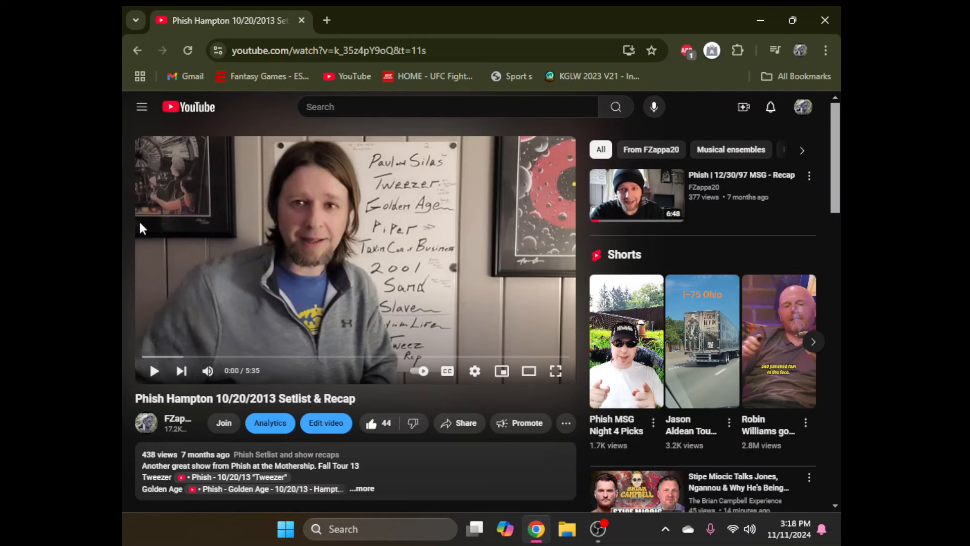
mouse_move(154, 370)
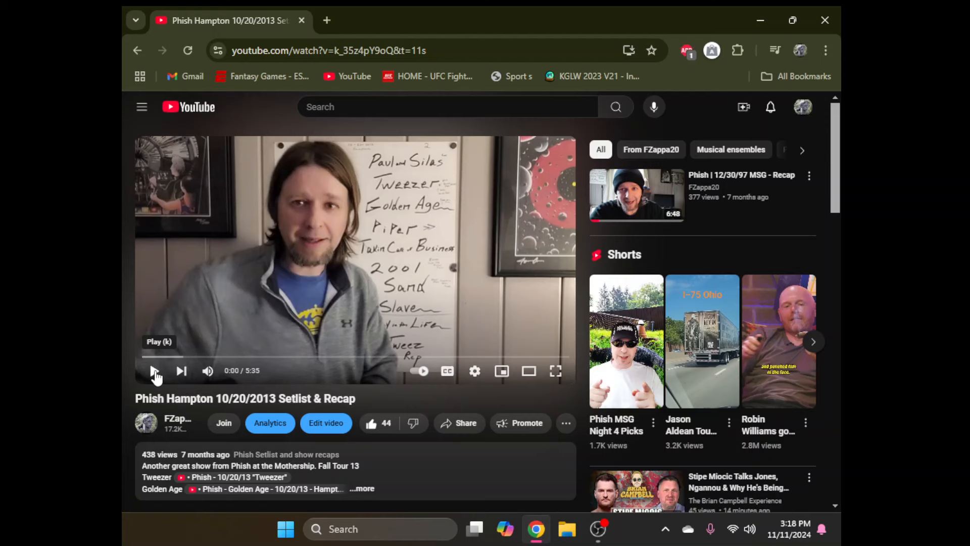
Step: Start playing the Phish Hampton recap video from the beginning
click(155, 370)
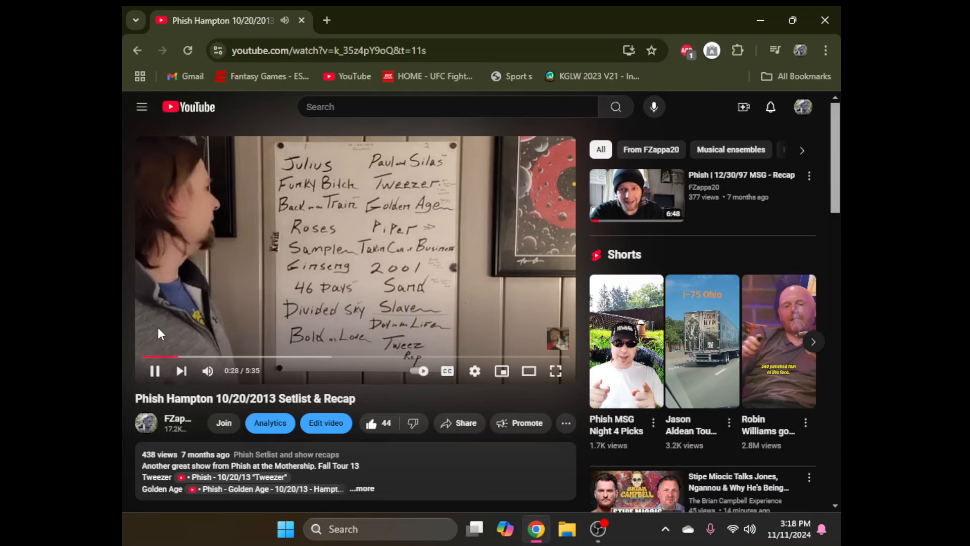
Step: Pause the recap at 0:29 with the full setlist board shown
click(155, 370)
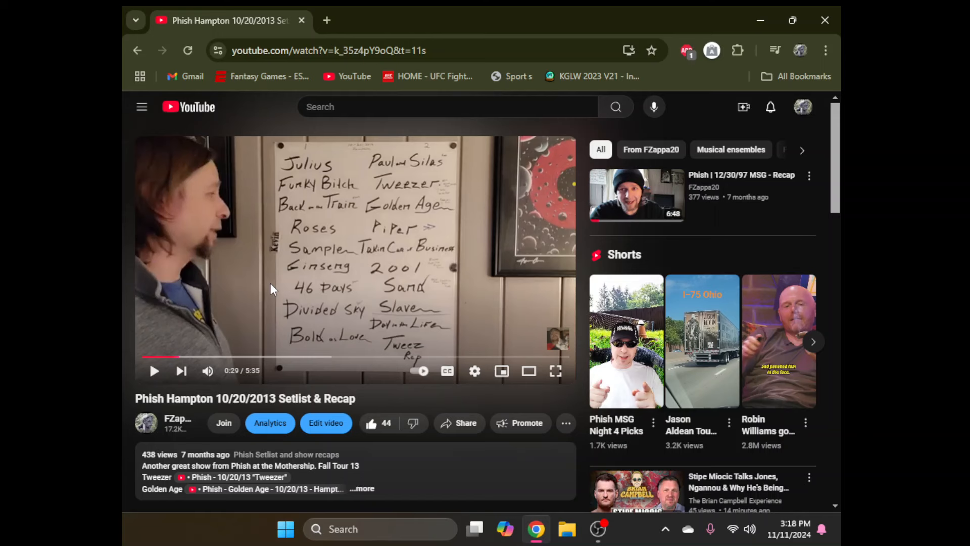
mouse_move(174, 357)
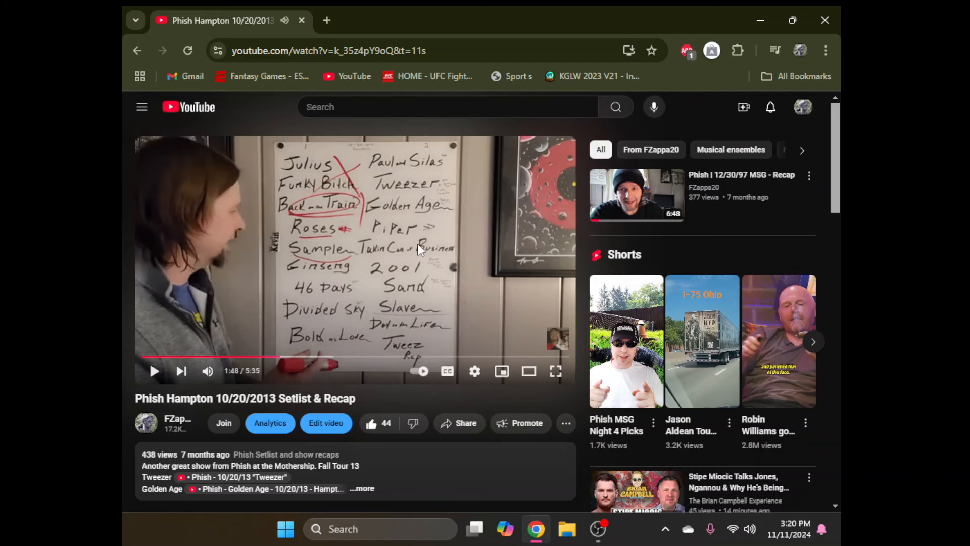
mouse_move(405, 258)
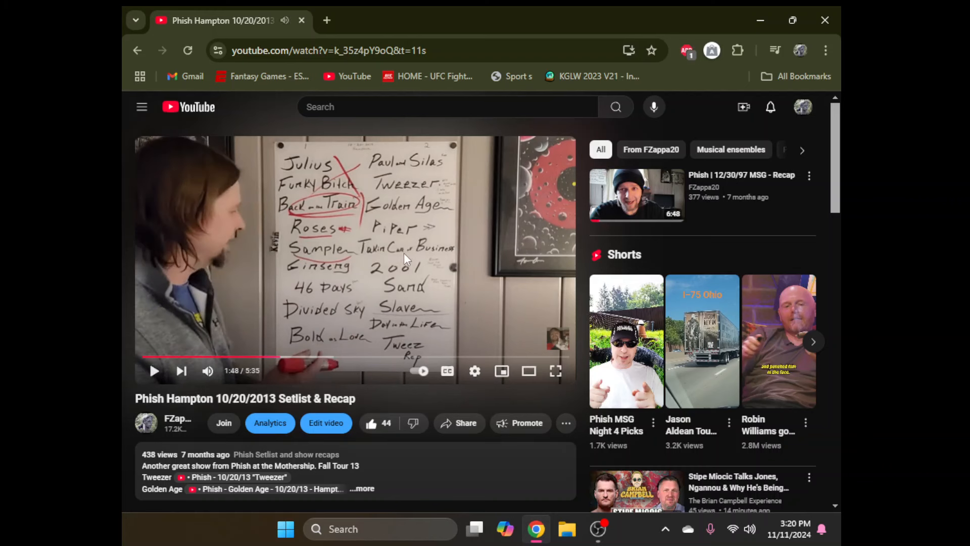
mouse_move(279, 357)
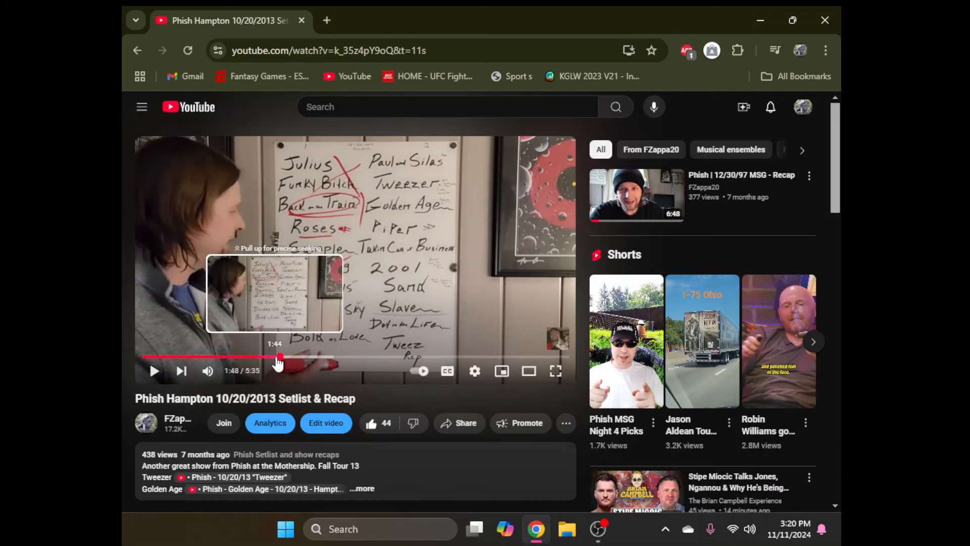
Step: Rewind the recap to 1:44 and resume playback
click(154, 370)
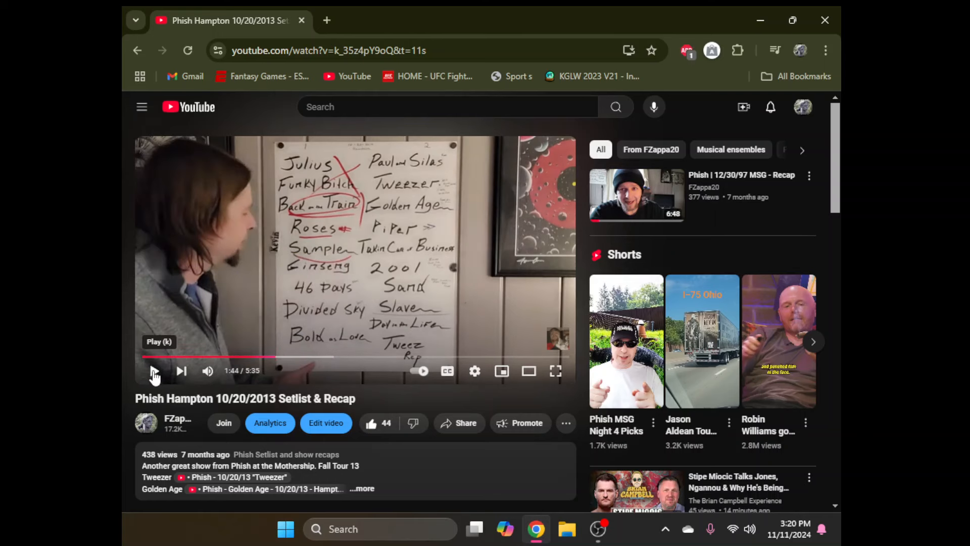
click(155, 370)
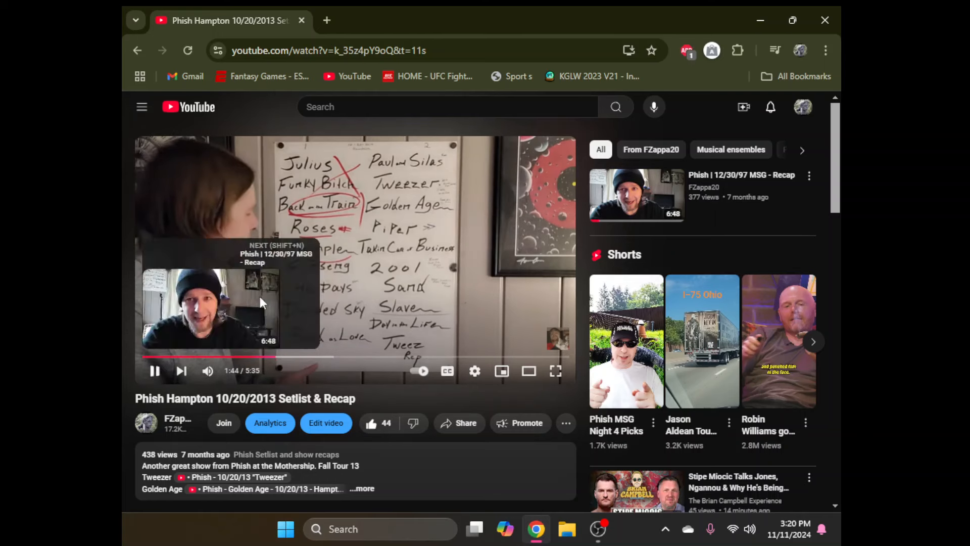
mouse_move(476, 230)
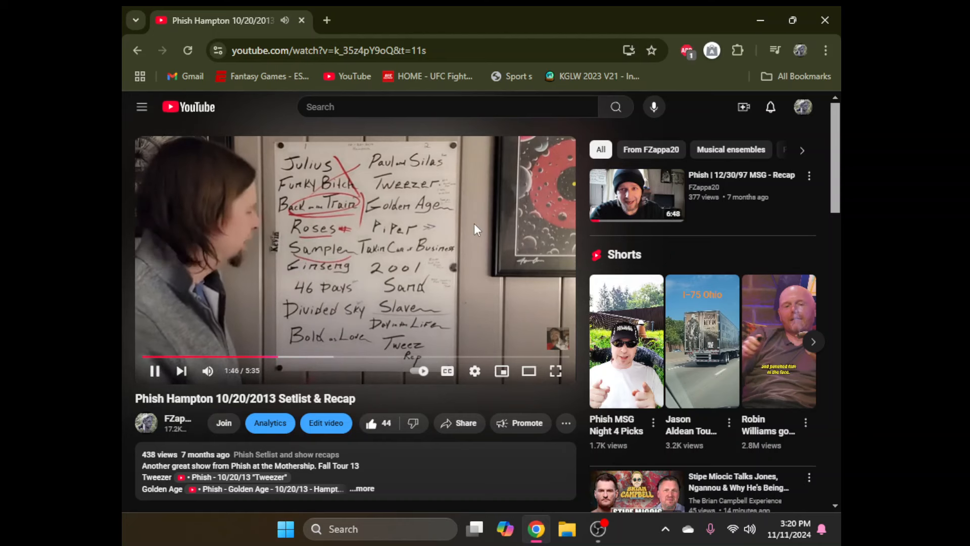
mouse_move(476, 228)
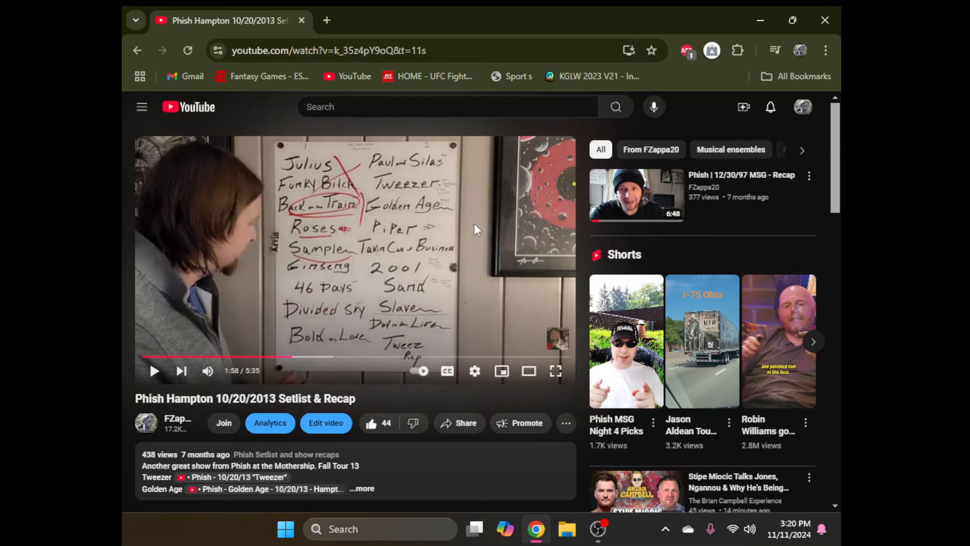
mouse_move(413, 240)
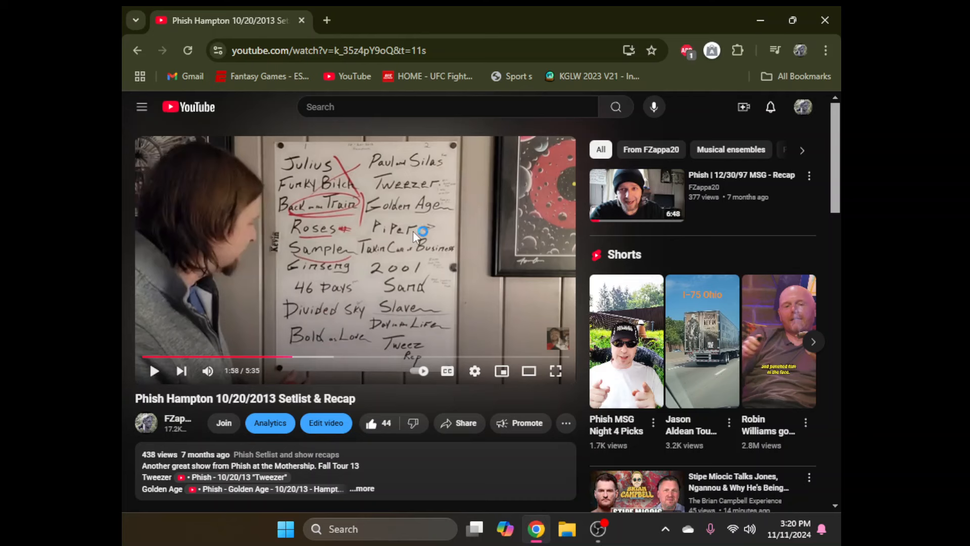
mouse_move(482, 243)
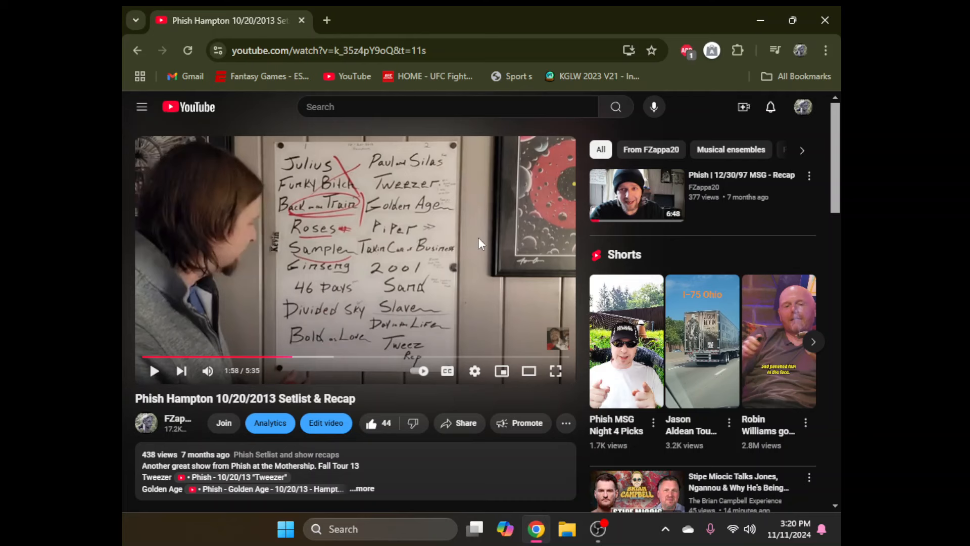
Step: Resume the recap from 1:58 and let it run to 3:57
click(154, 371)
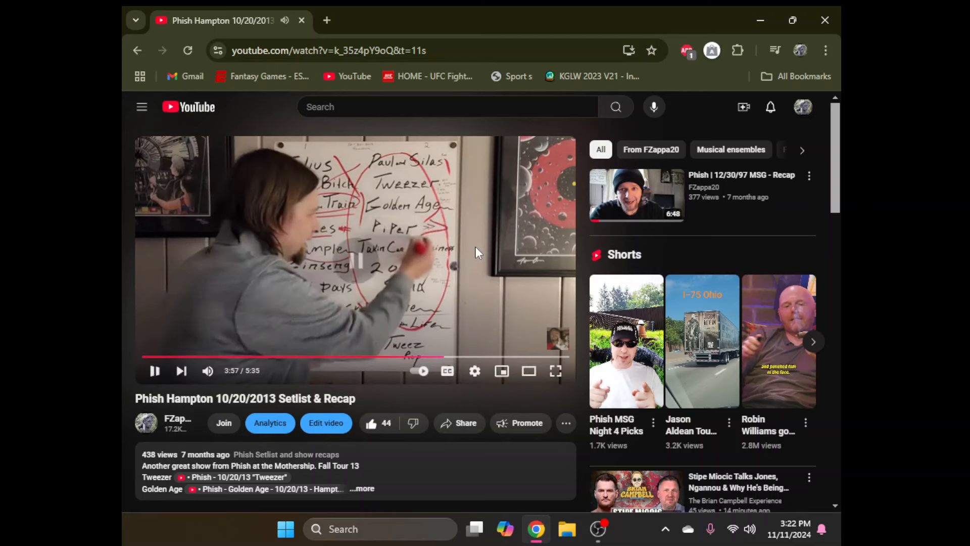
Step: Briefly pause the recap at 3:57, then resume playback
click(154, 370)
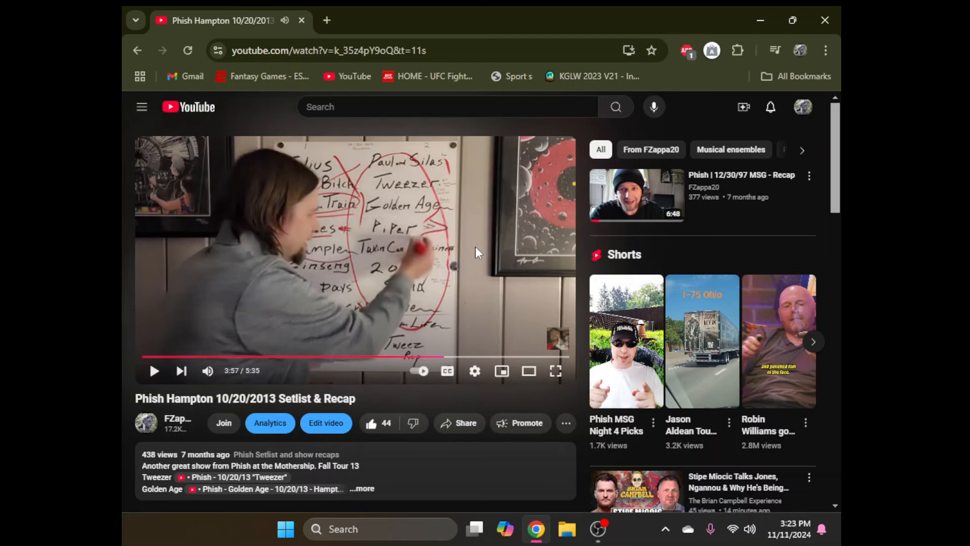
click(154, 370)
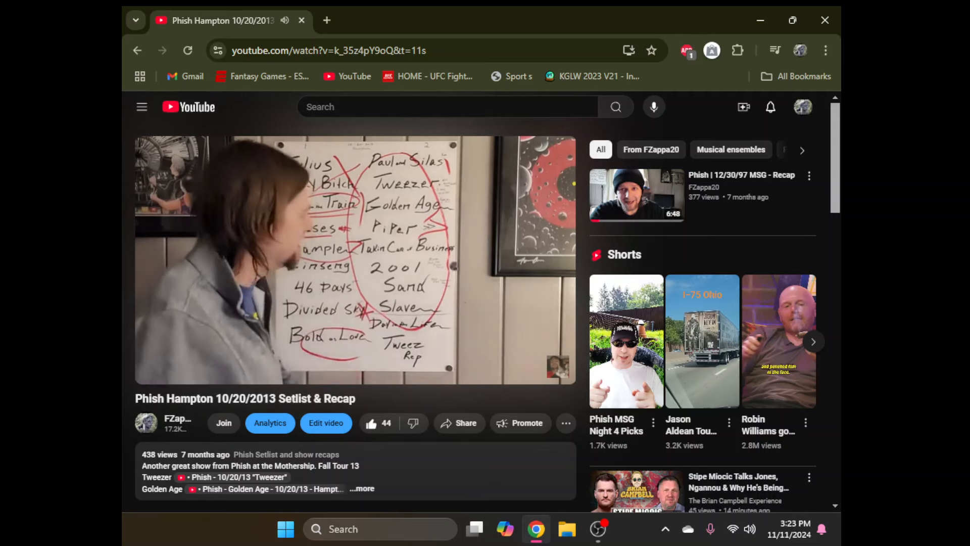
Step: Pause the recap at 4:23 of 5:35
click(354, 259)
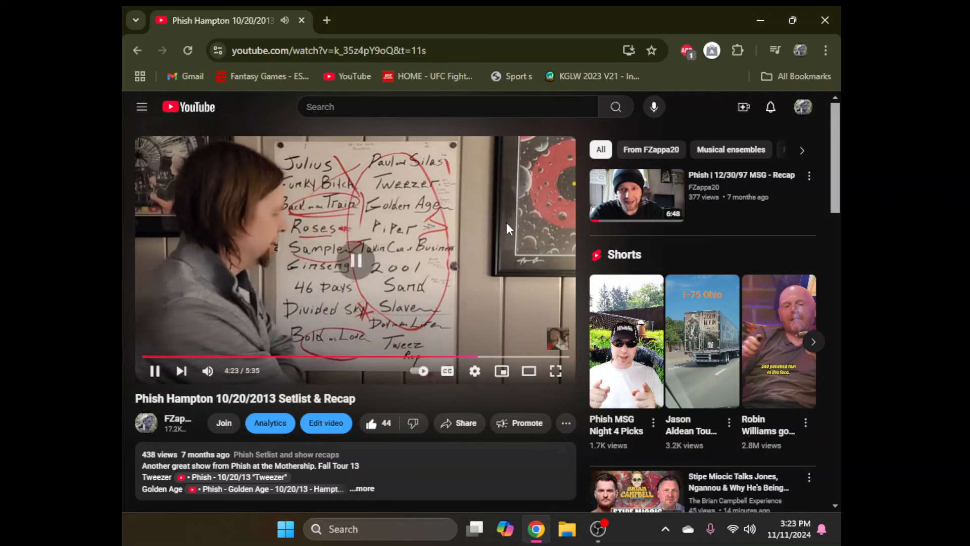
click(154, 370)
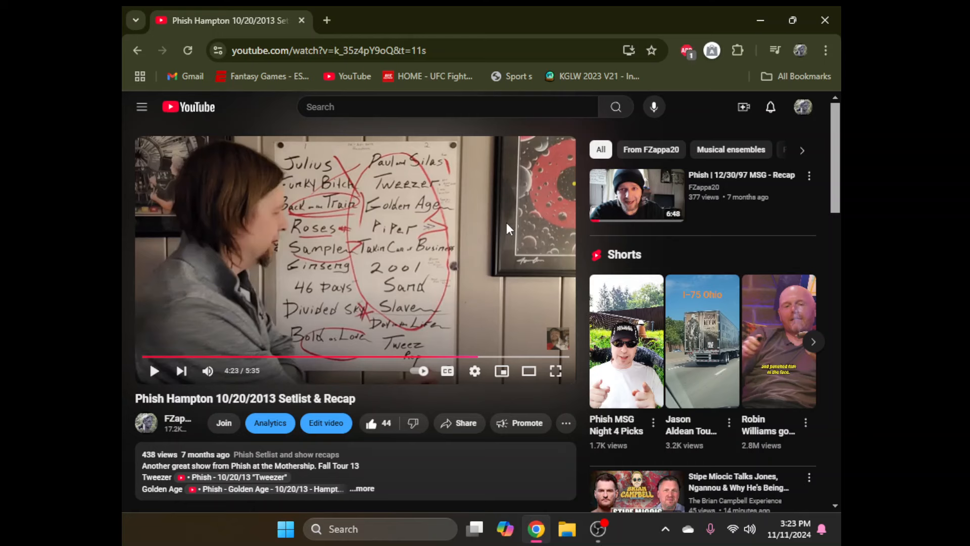
Step: Resume the recap and let it advance to 5:04
click(153, 370)
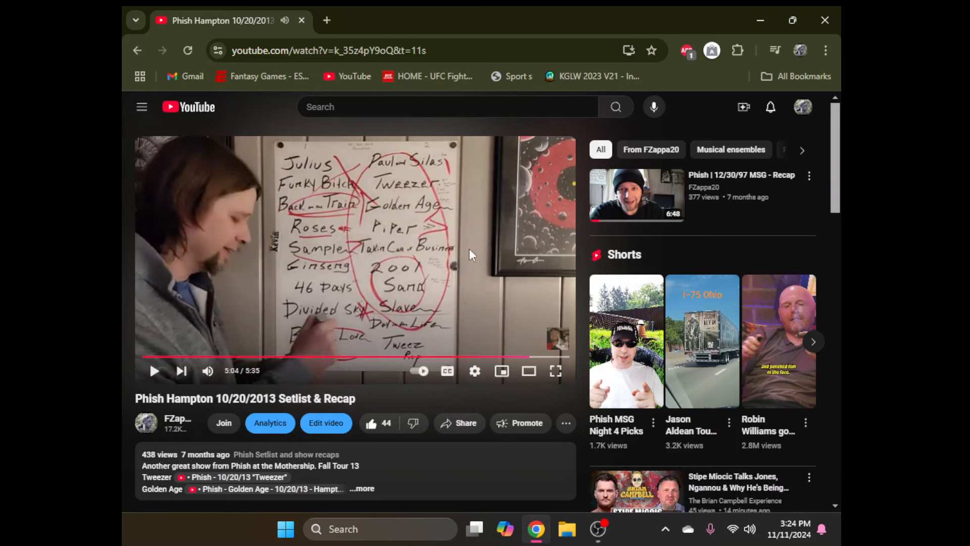
mouse_move(420, 277)
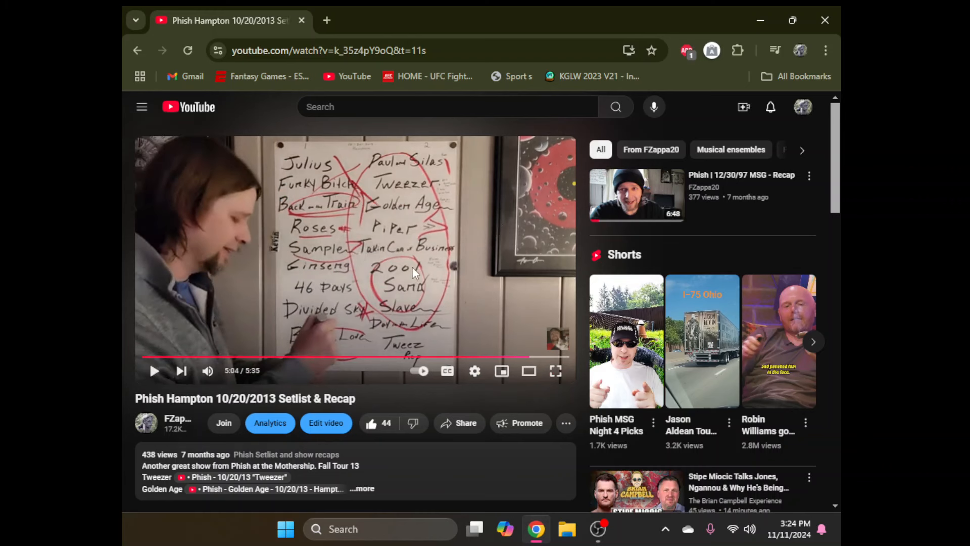
mouse_move(430, 213)
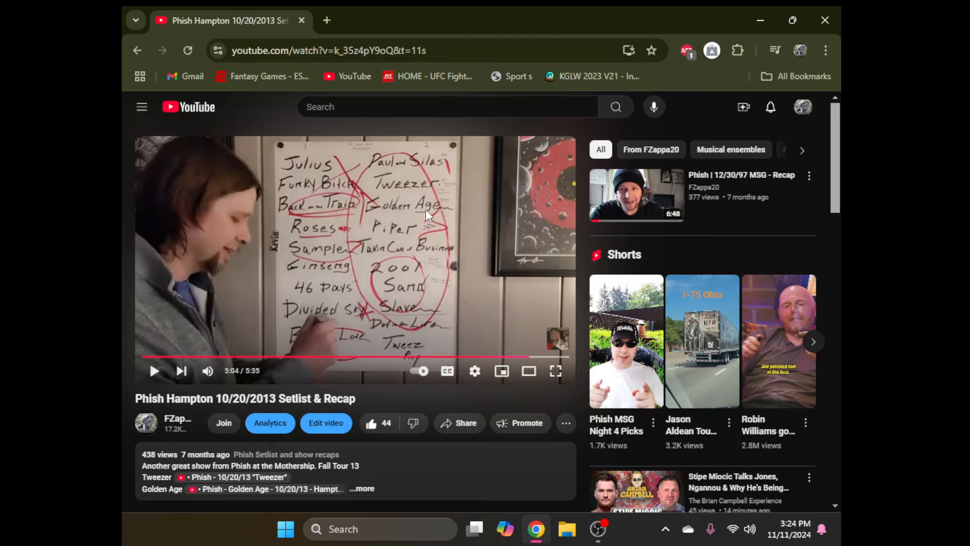
mouse_move(336, 191)
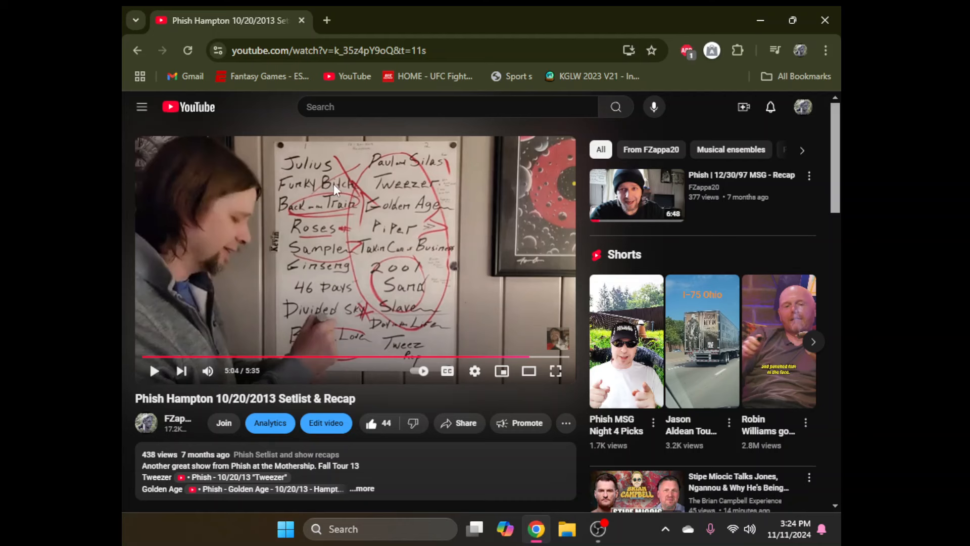
mouse_move(529, 287)
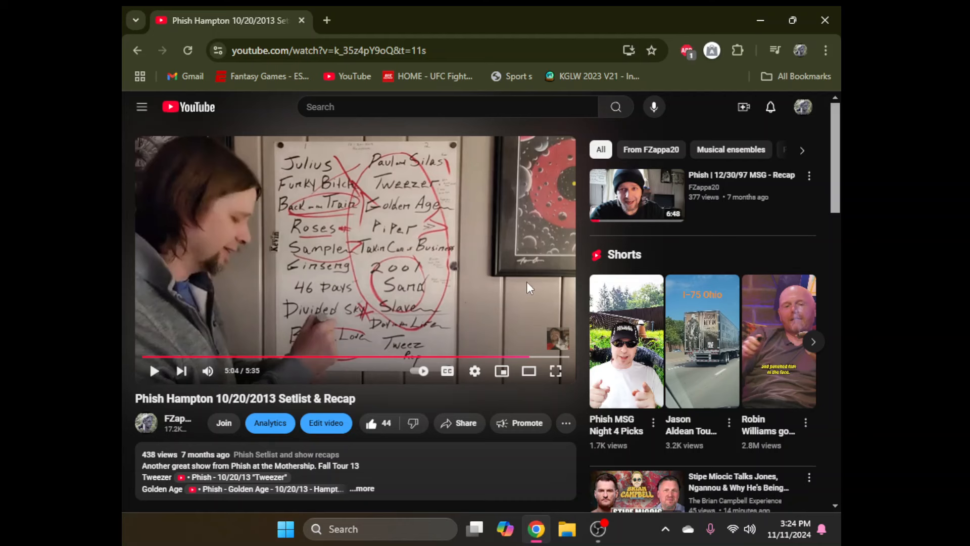
Step: Resume the recap so it plays on toward 5:22
click(353, 260)
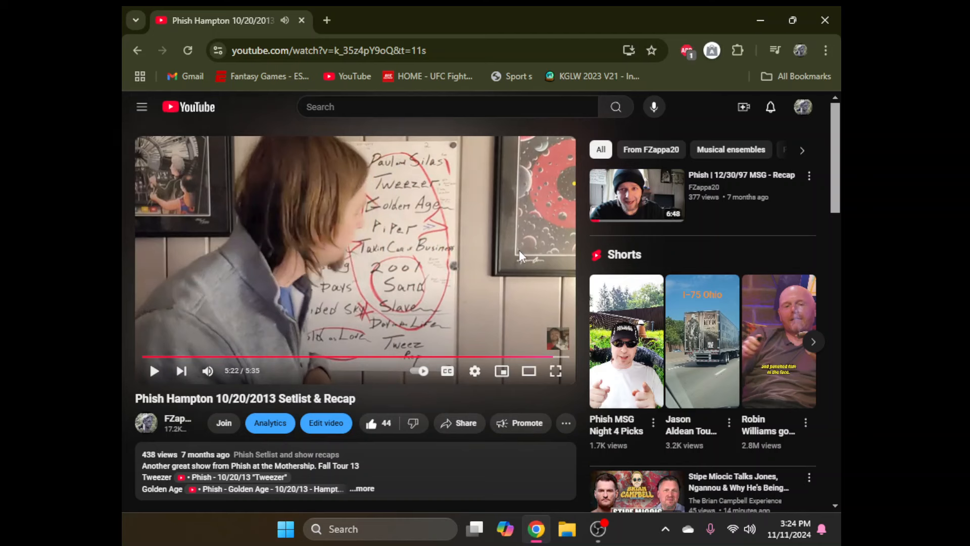
mouse_move(501, 241)
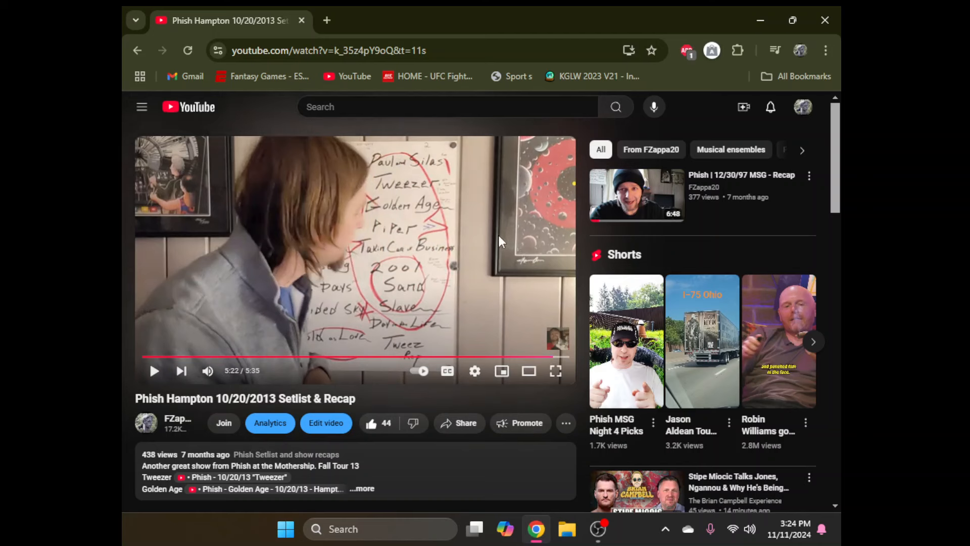
mouse_move(383, 221)
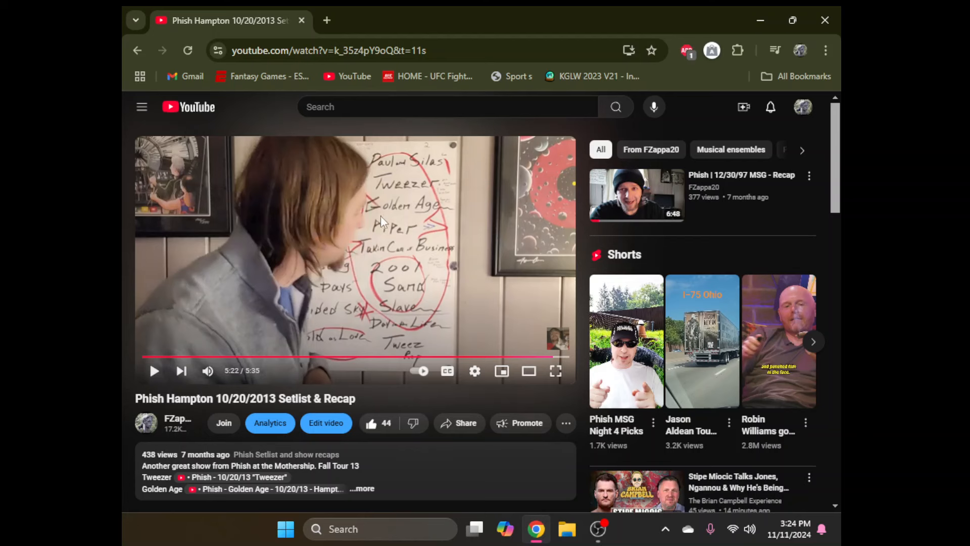
mouse_move(444, 214)
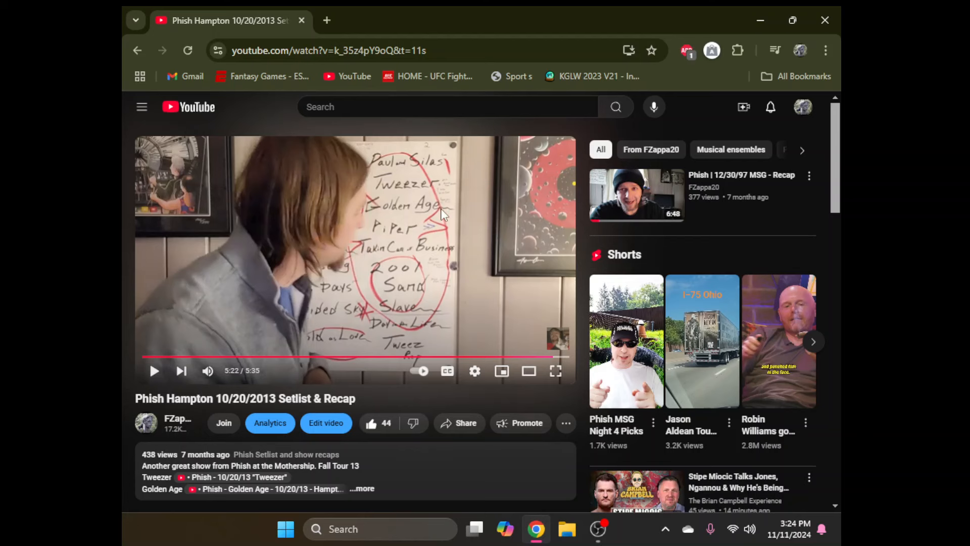
mouse_move(380, 215)
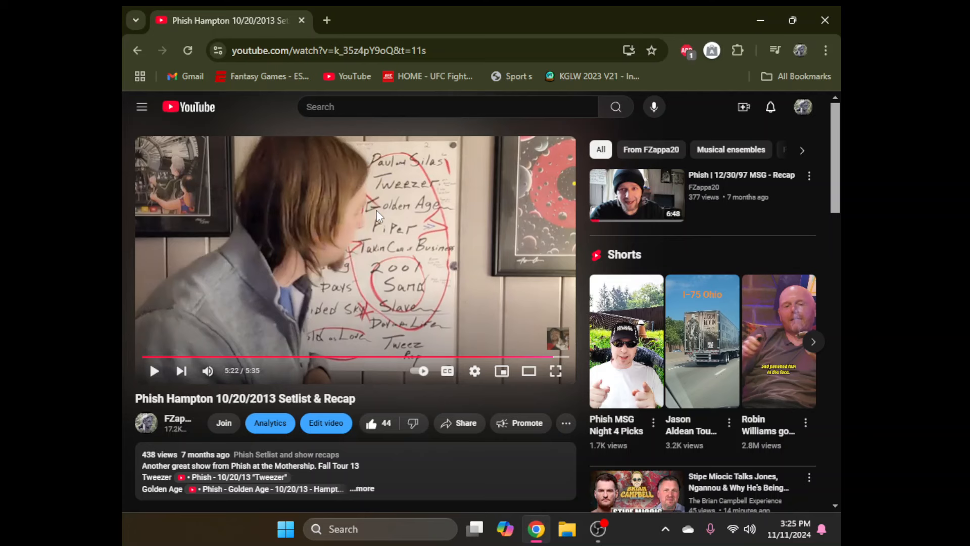
mouse_move(441, 300)
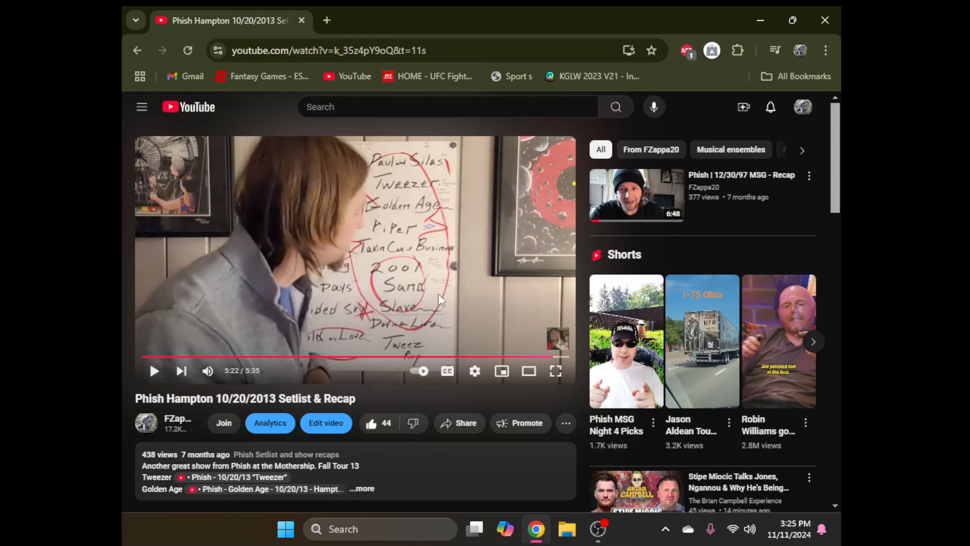
mouse_move(429, 218)
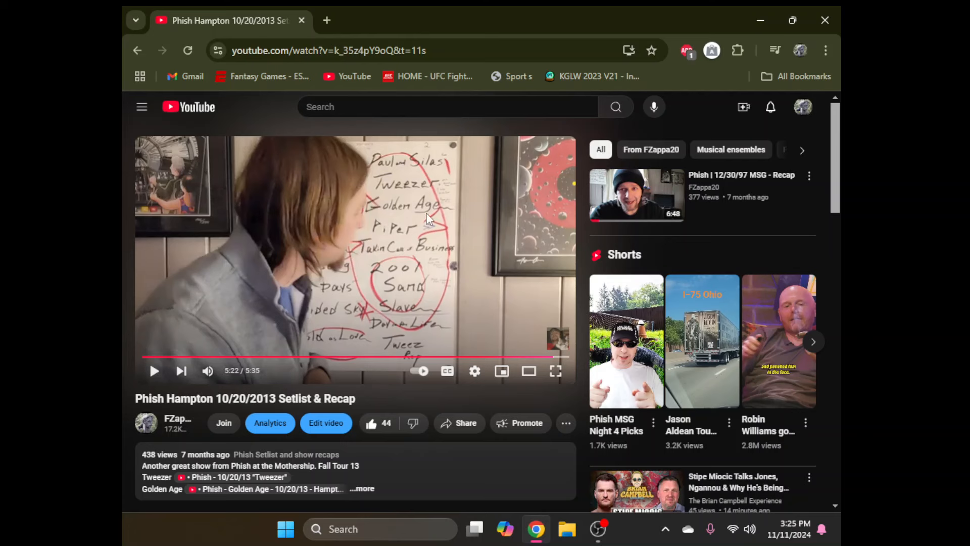
mouse_move(452, 215)
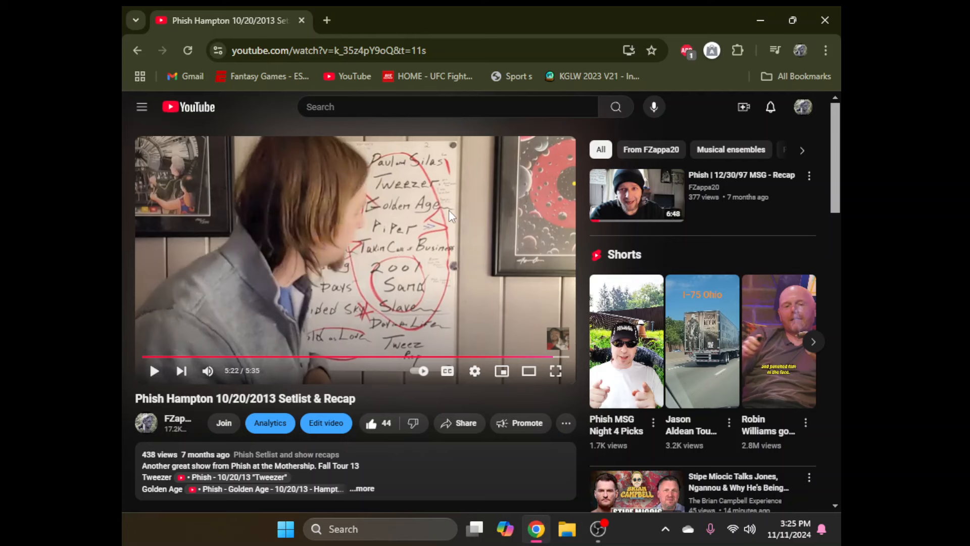
mouse_move(401, 240)
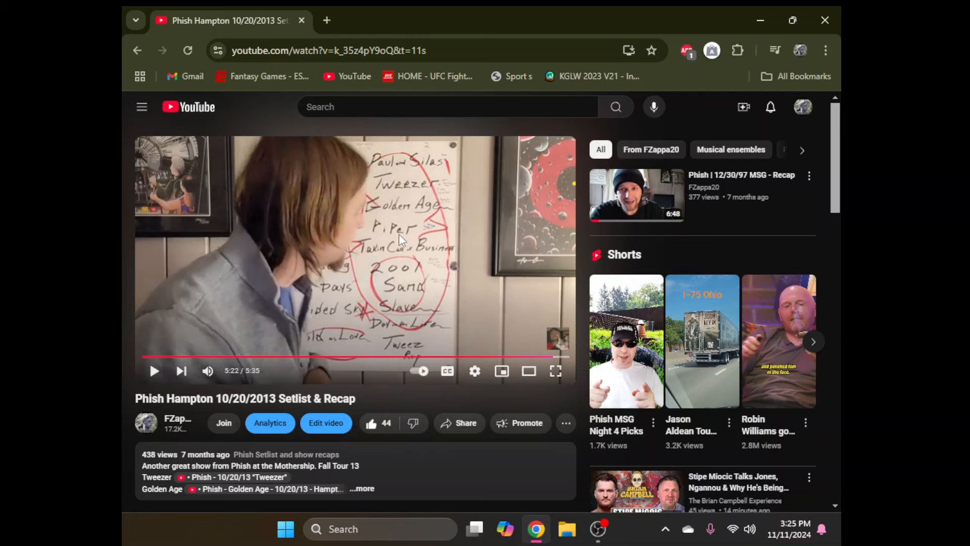
mouse_move(379, 236)
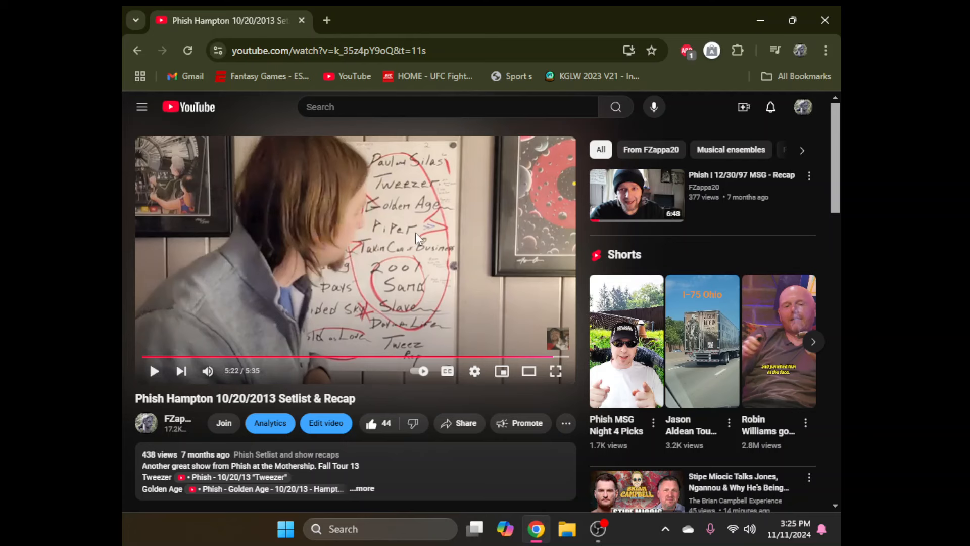
mouse_move(457, 271)
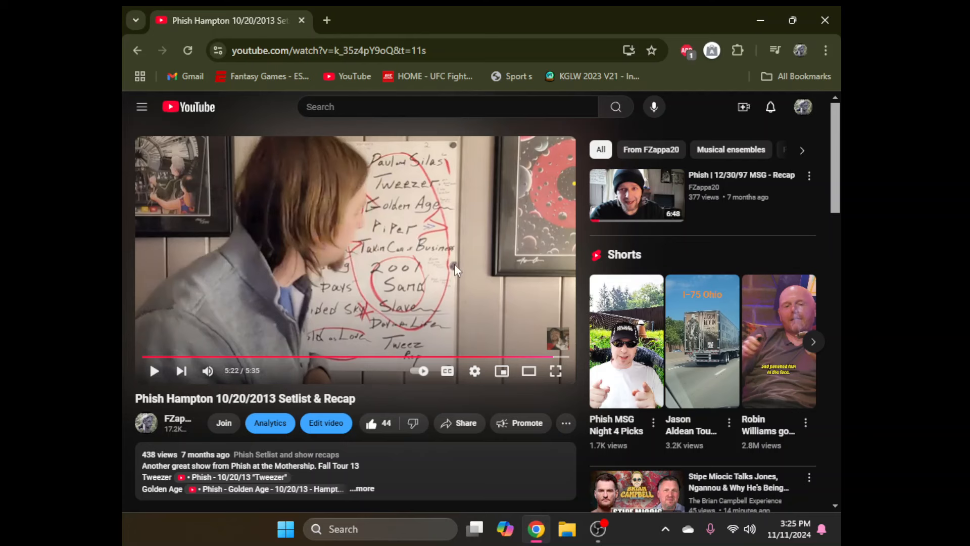
mouse_move(452, 265)
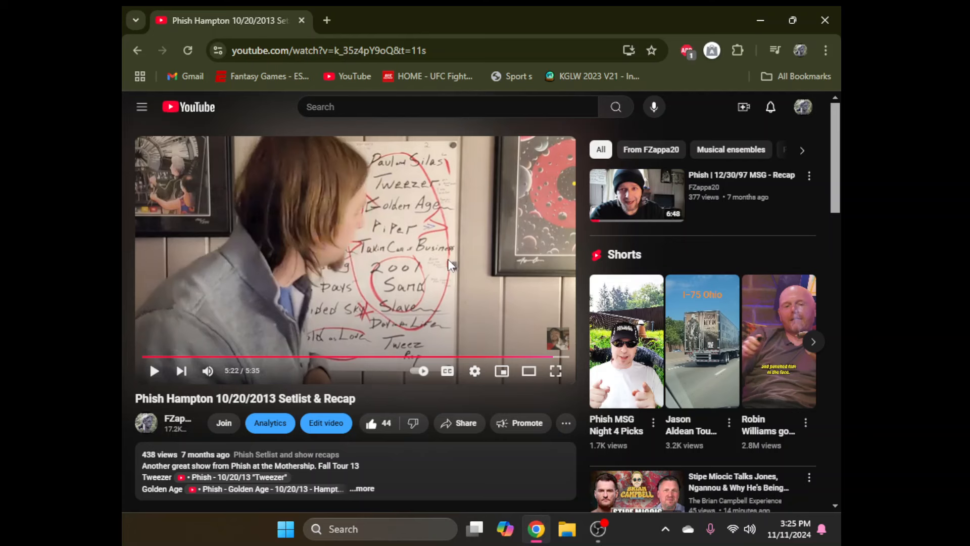
mouse_move(598, 529)
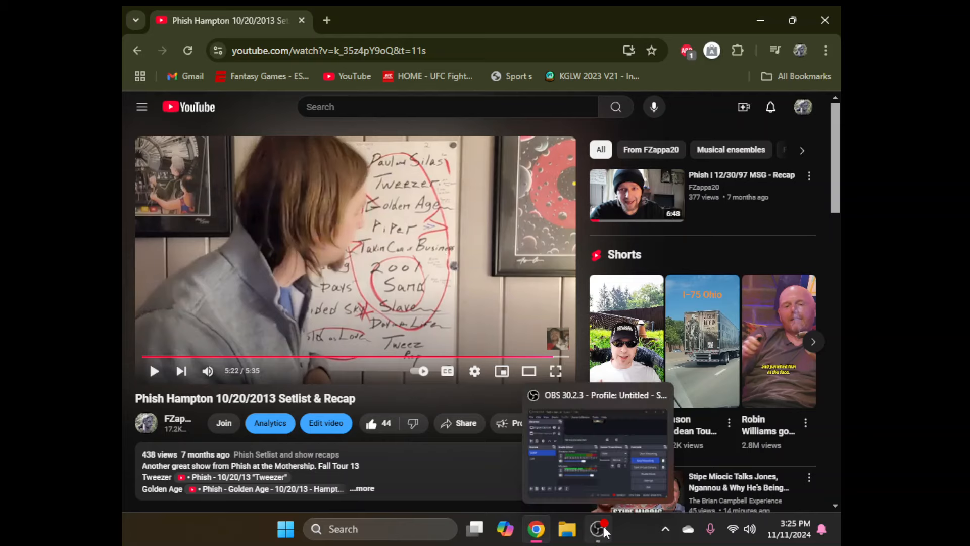